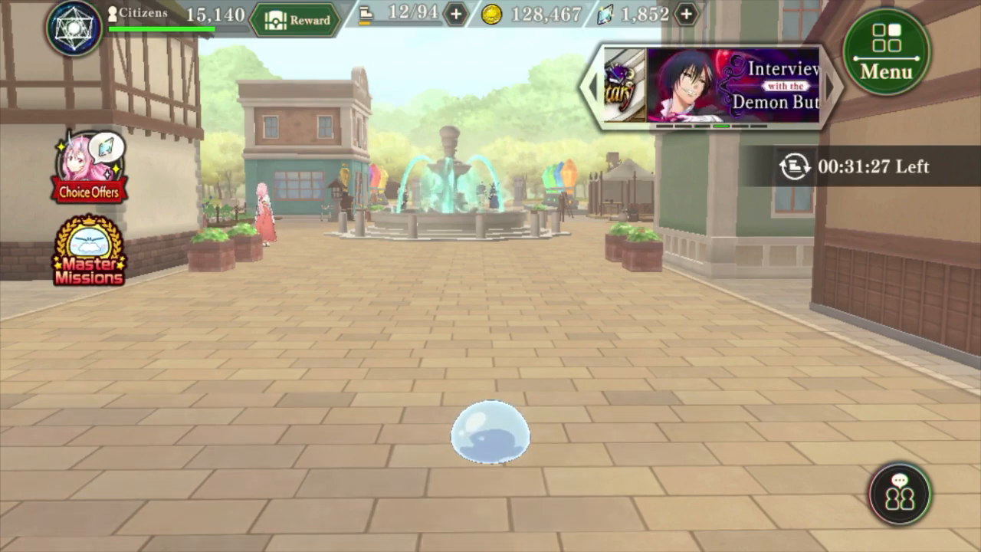
- Open the game Options to show Low graphics and skipped battle skill animations
click(886, 52)
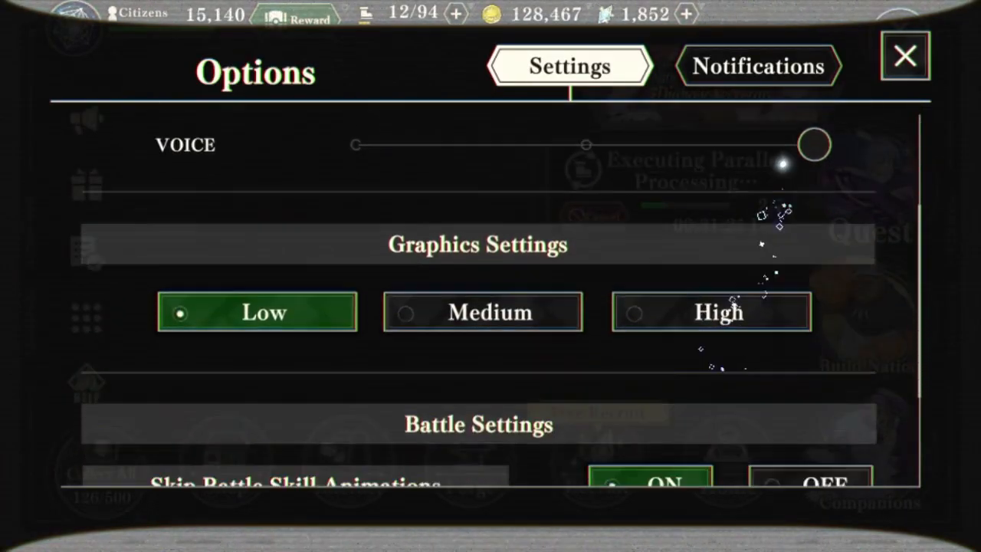
click(757, 66)
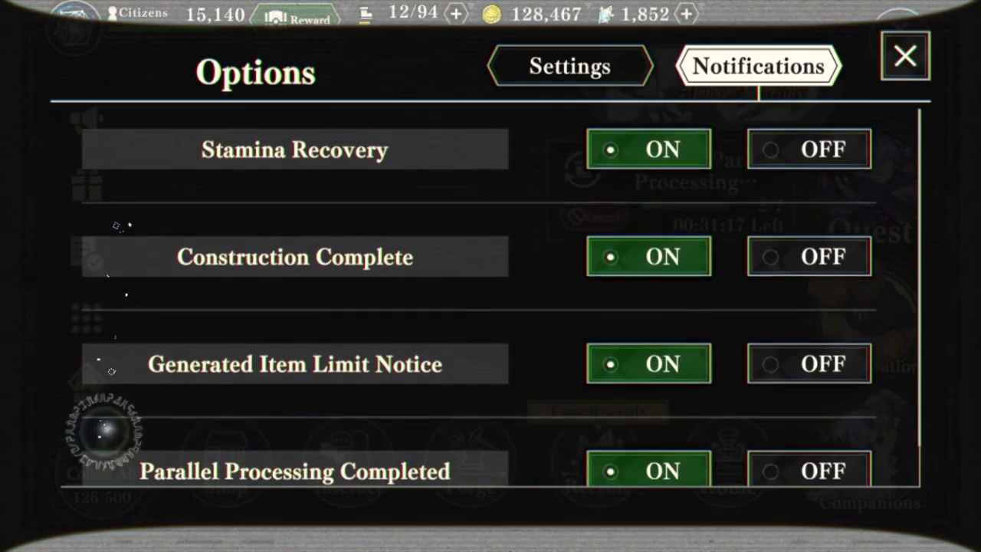
click(570, 66)
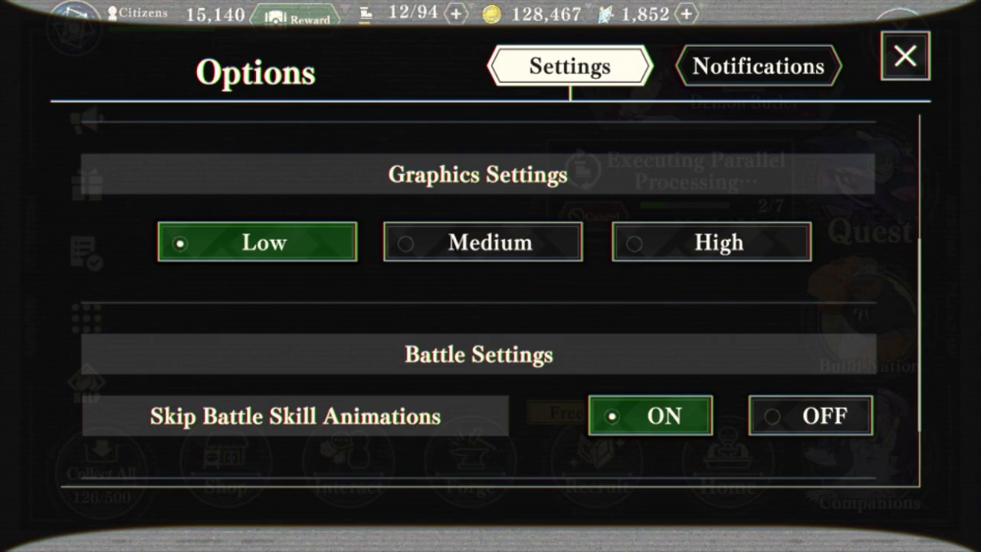
scroll(down, 3)
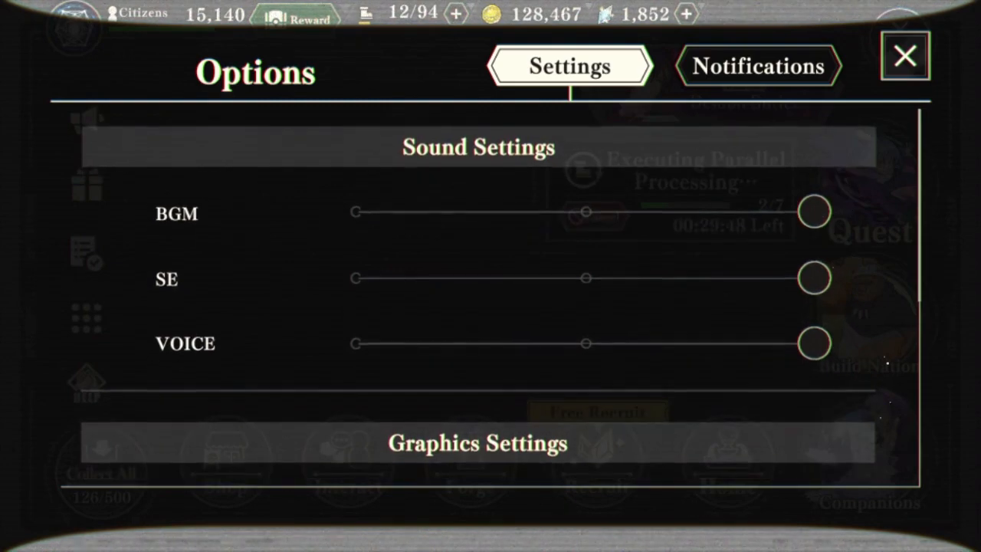
- Close the game Options window after reviewing Sound Settings
click(905, 55)
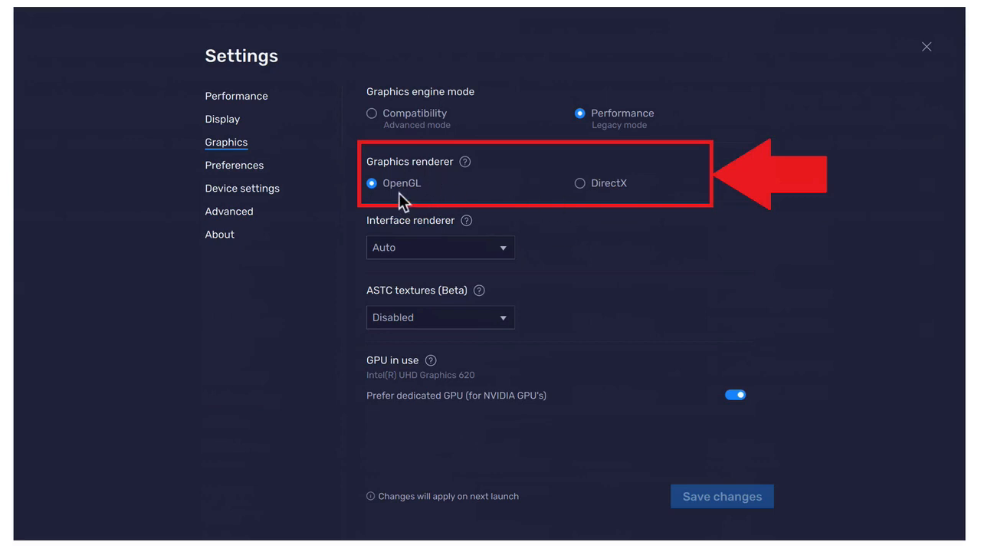
mouse_move(441, 211)
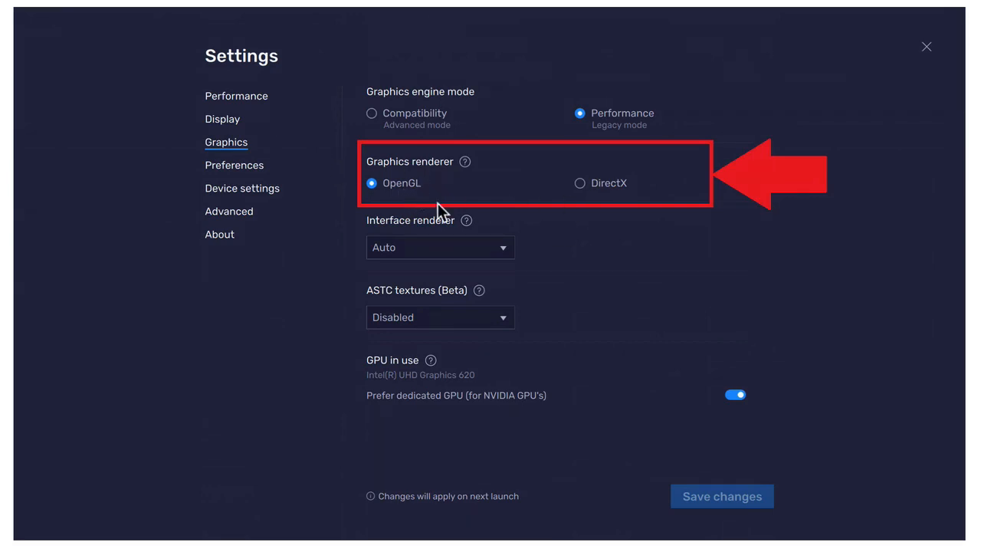
mouse_move(565, 198)
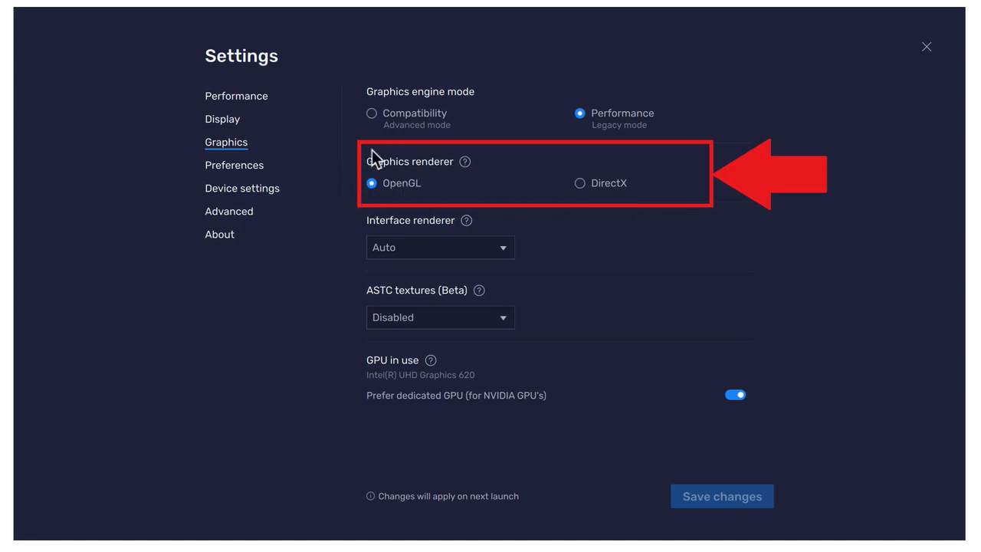
mouse_move(640, 198)
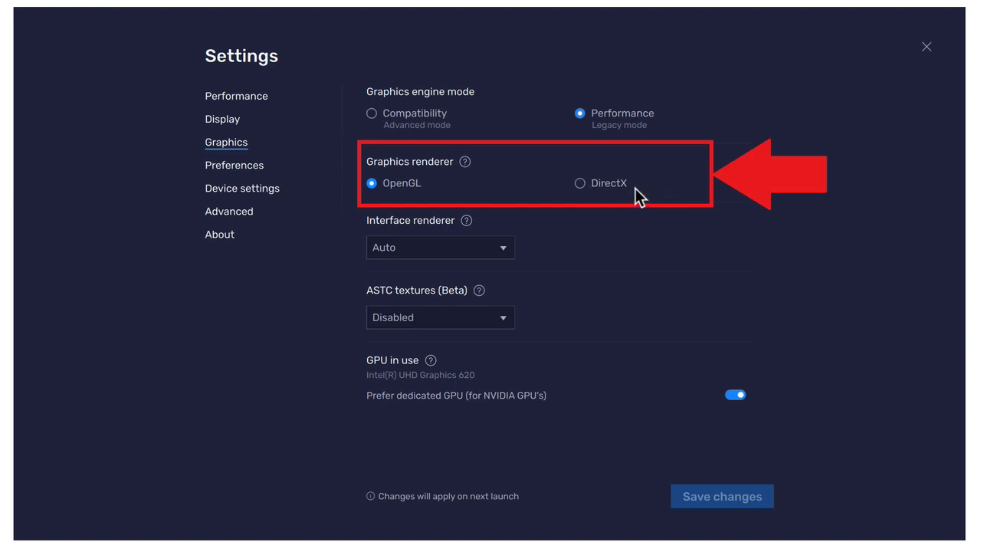
mouse_move(520, 200)
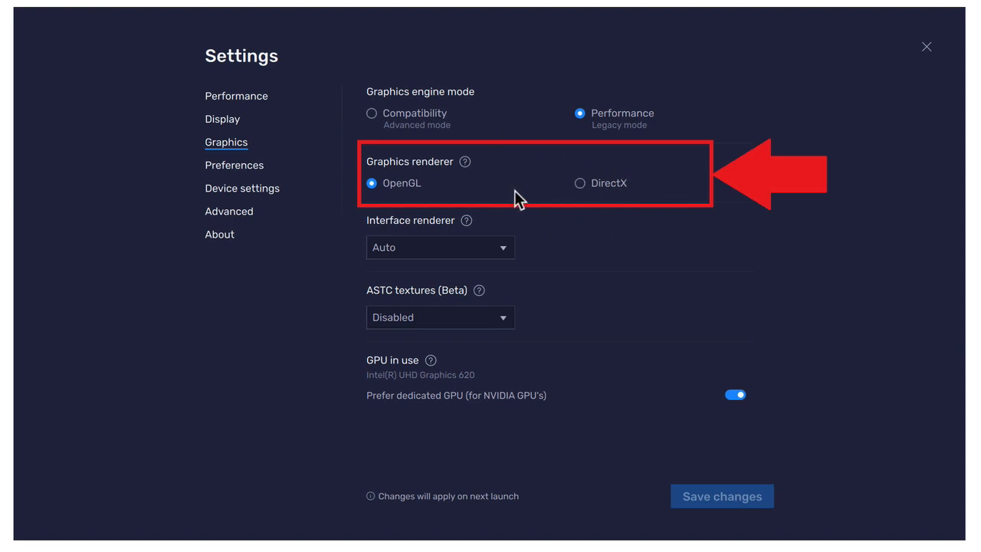
mouse_move(605, 217)
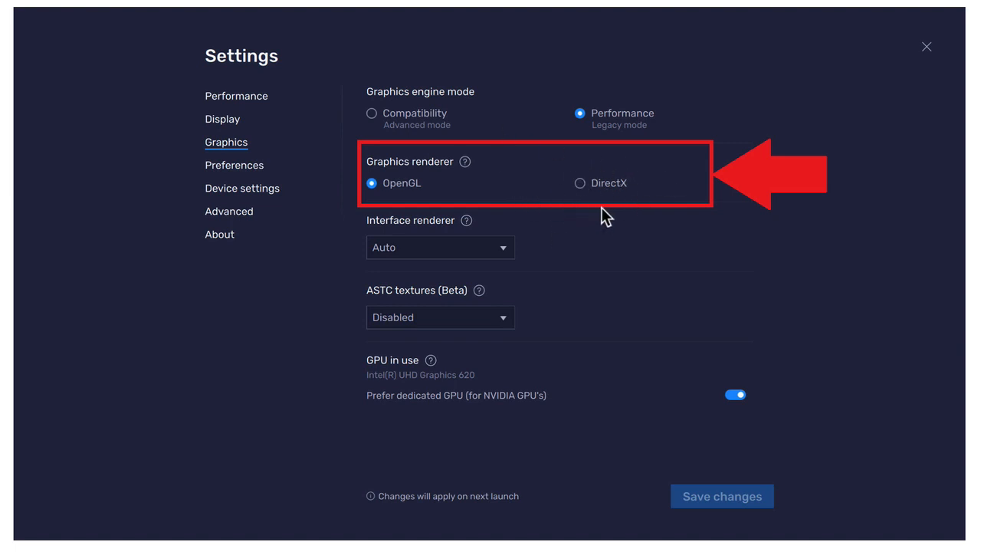